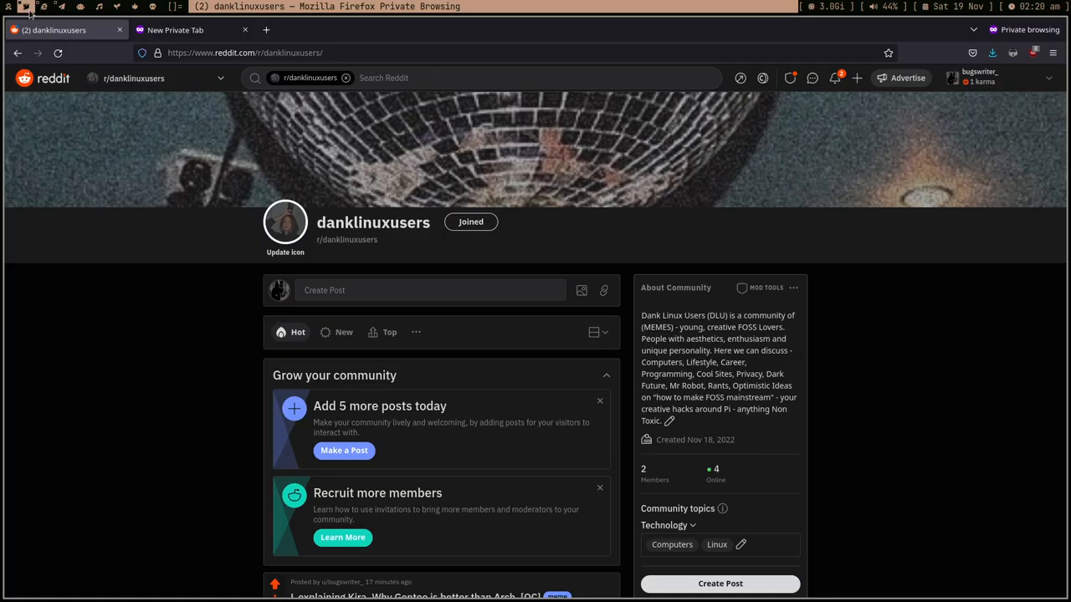
{"action": "mouse_move", "coordinate": [352, 224]}
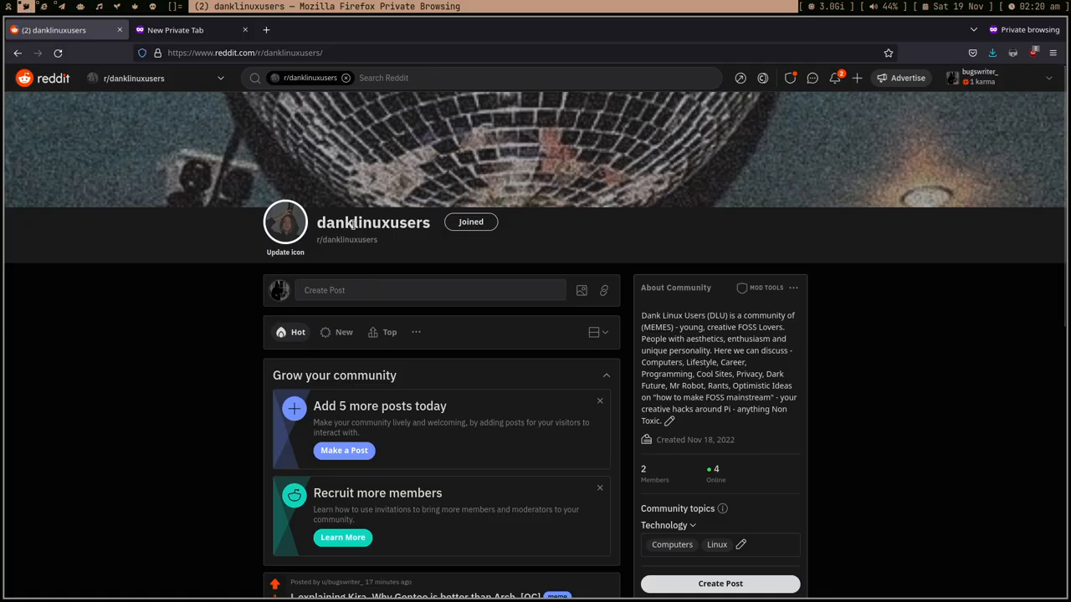
- Close the empty New Private Tab, leaving the r/danklinuxusers subreddit page visible
{"action": "left_click", "coordinate": [244, 31]}
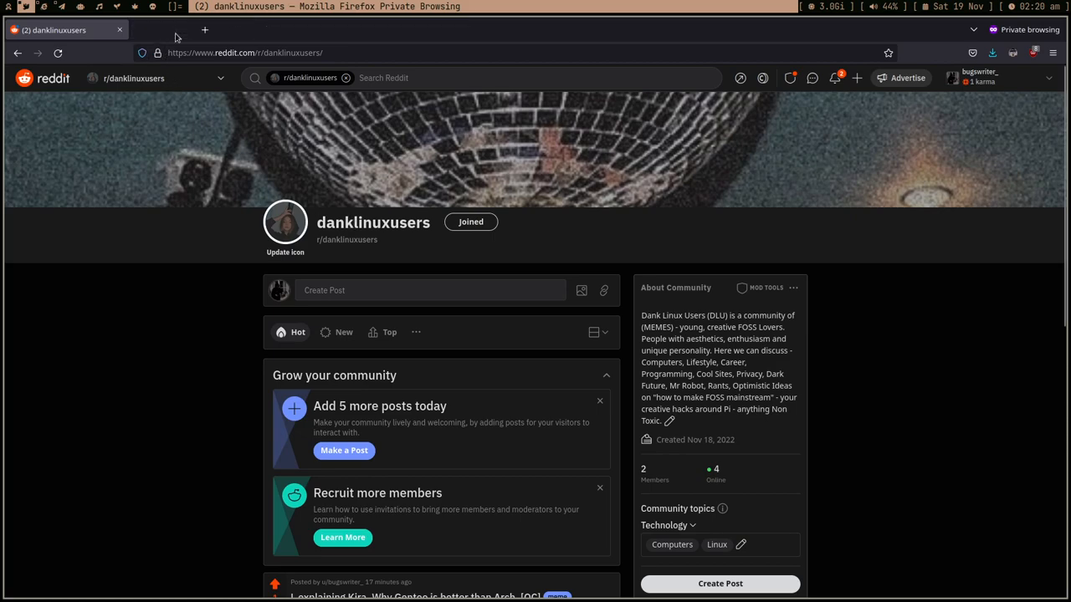
{"action": "scroll", "scroll_direction": "down", "scroll_amount": 3}
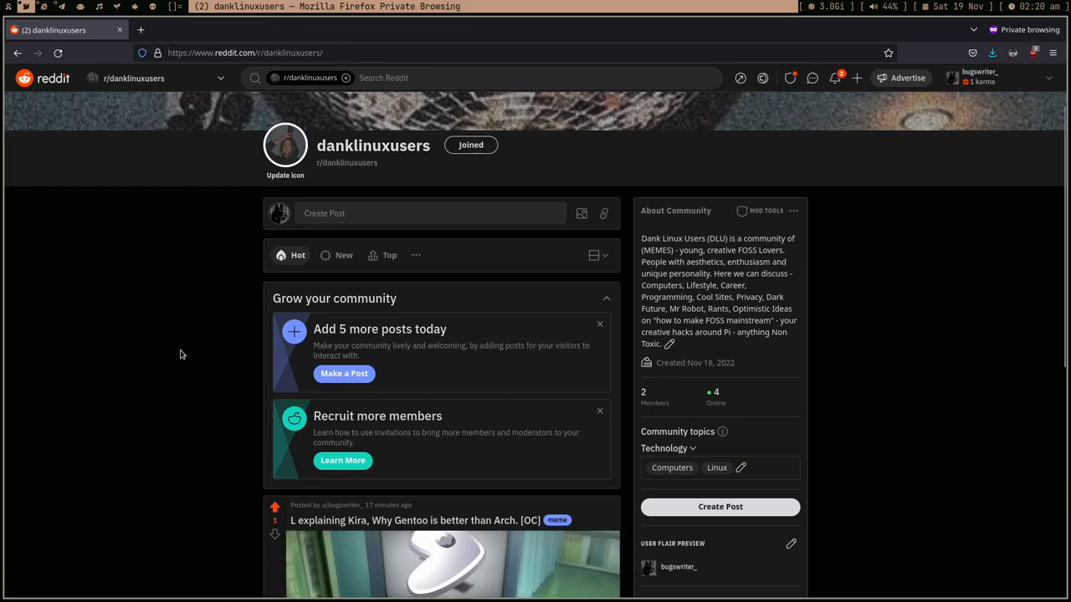
{"action": "mouse_move", "coordinate": [184, 351]}
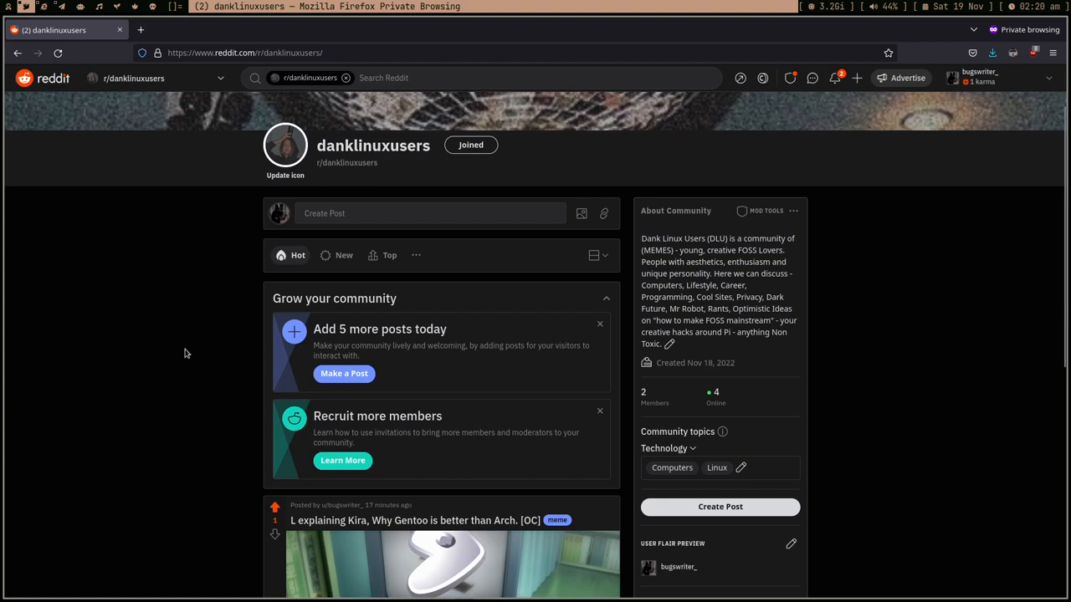
{"action": "mouse_move", "coordinate": [178, 355]}
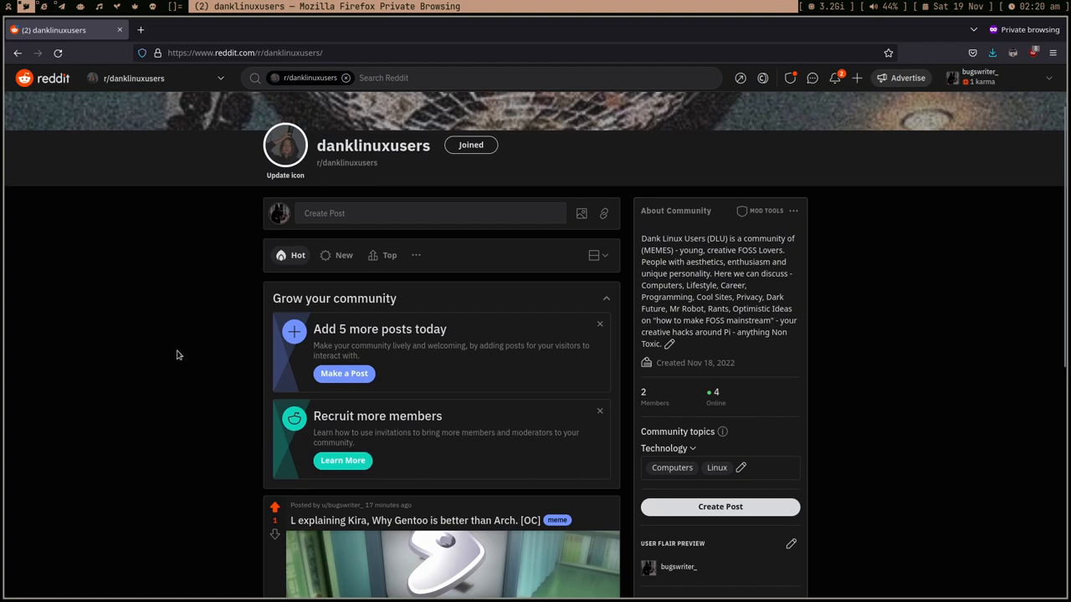
{"action": "mouse_move", "coordinate": [160, 304]}
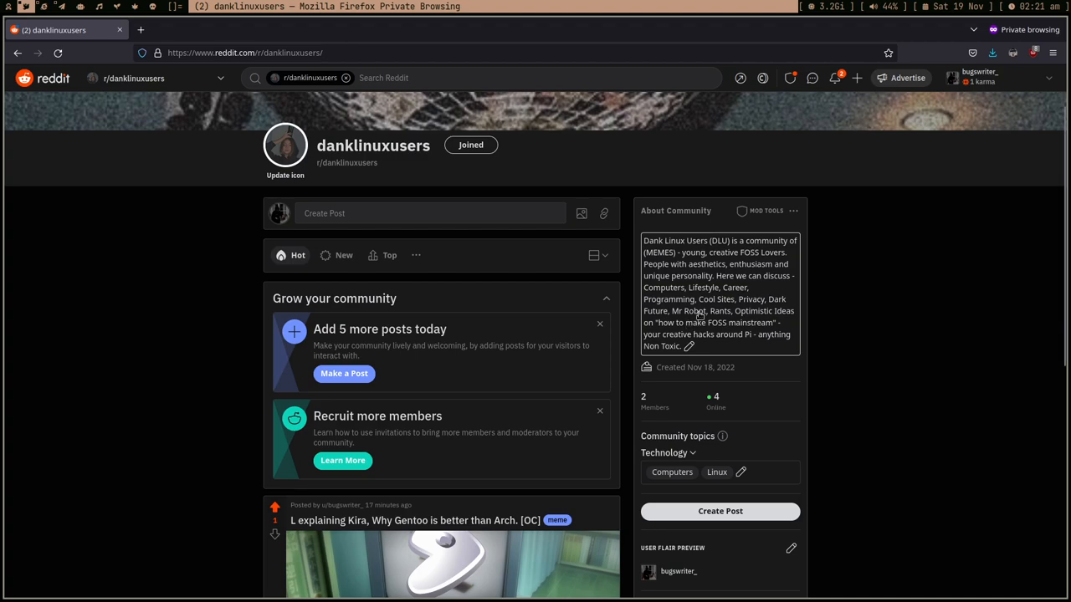
{"action": "mouse_move", "coordinate": [751, 321]}
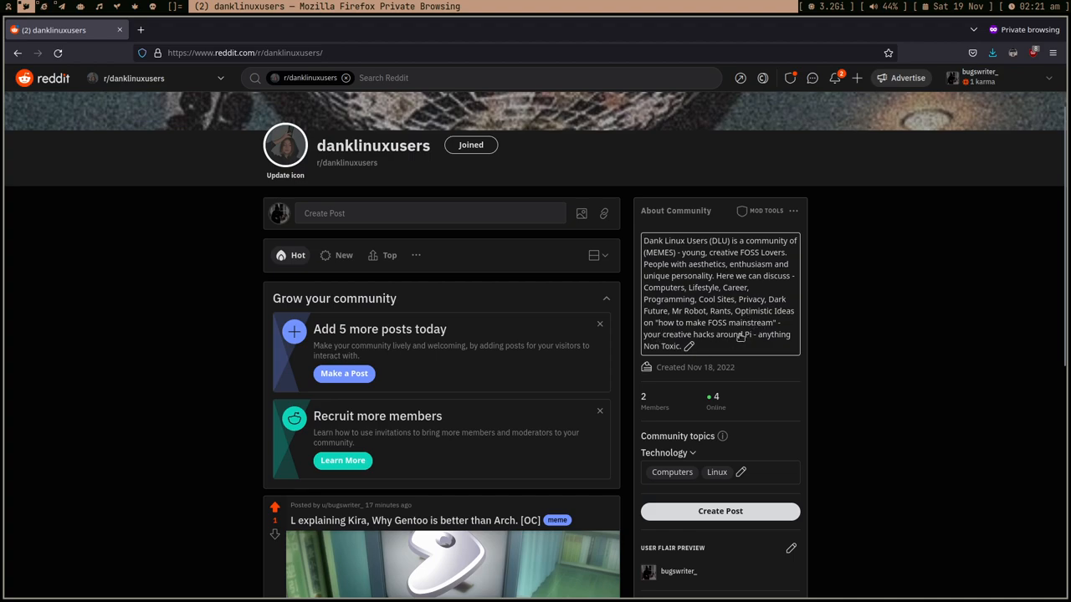
{"action": "mouse_move", "coordinate": [725, 351]}
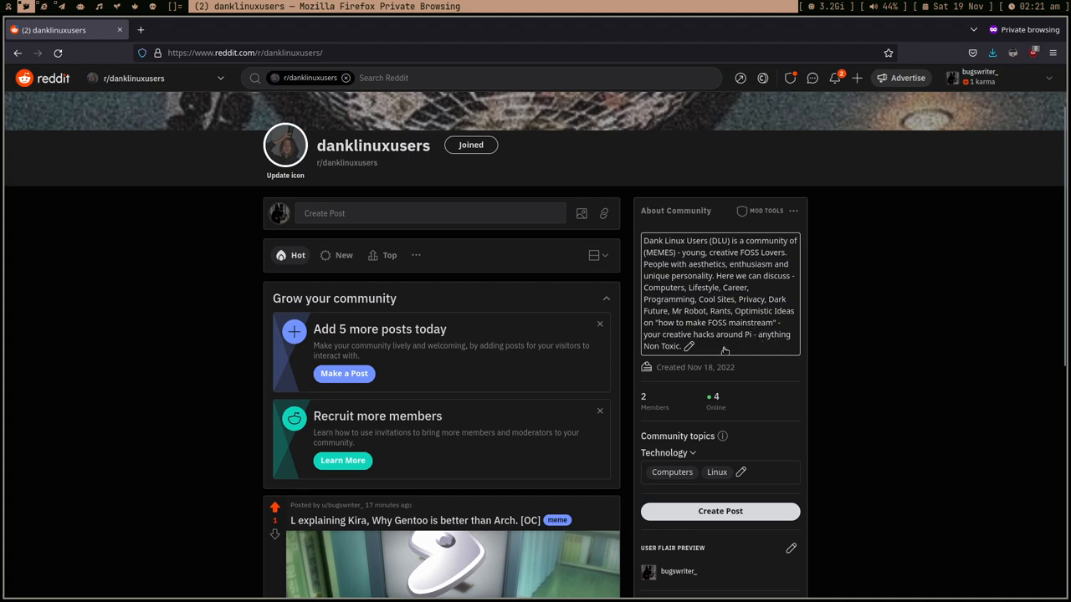
{"action": "mouse_move", "coordinate": [686, 341]}
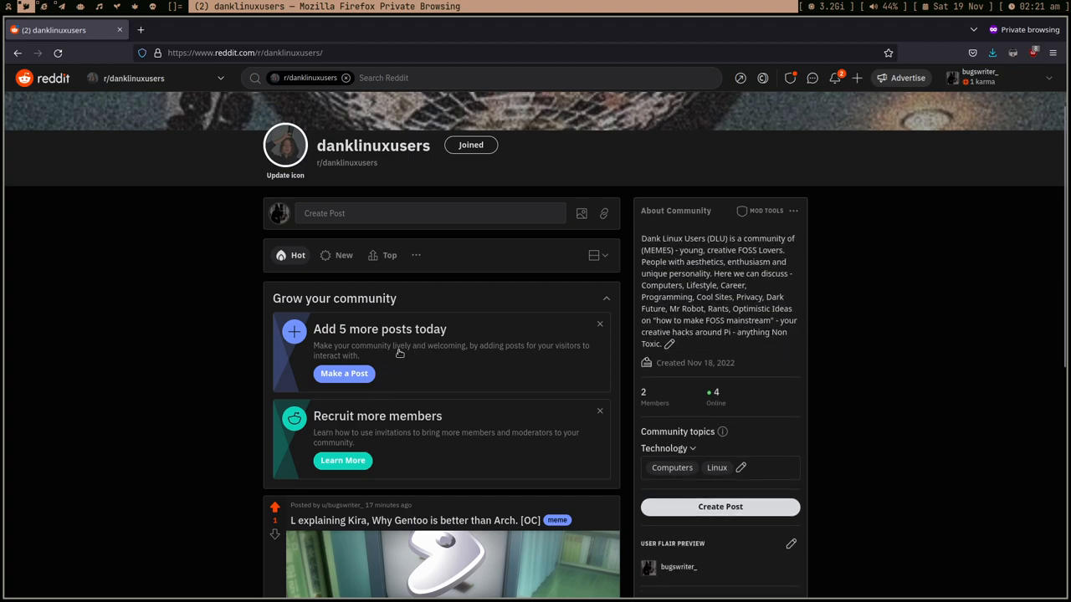
{"action": "mouse_move", "coordinate": [512, 321]}
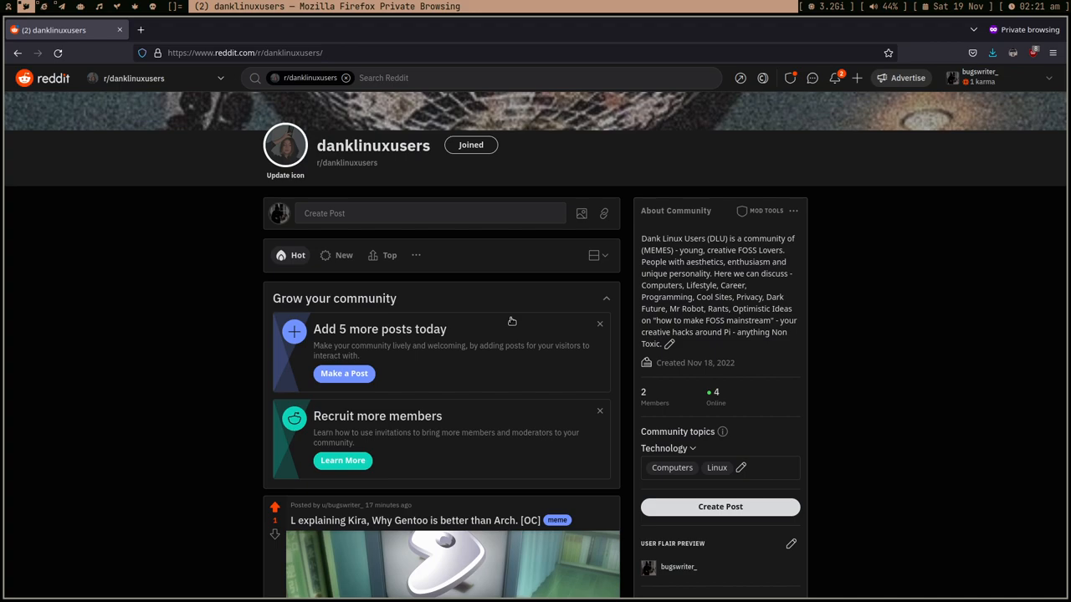
{"action": "scroll", "scroll_direction": "up", "scroll_amount": 3}
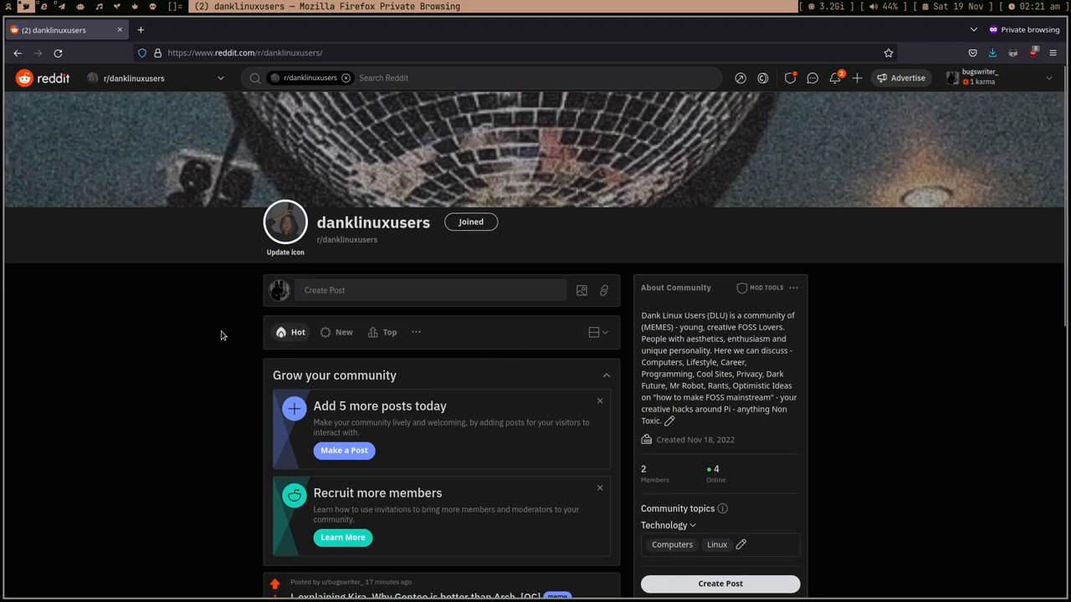
{"action": "mouse_move", "coordinate": [161, 328]}
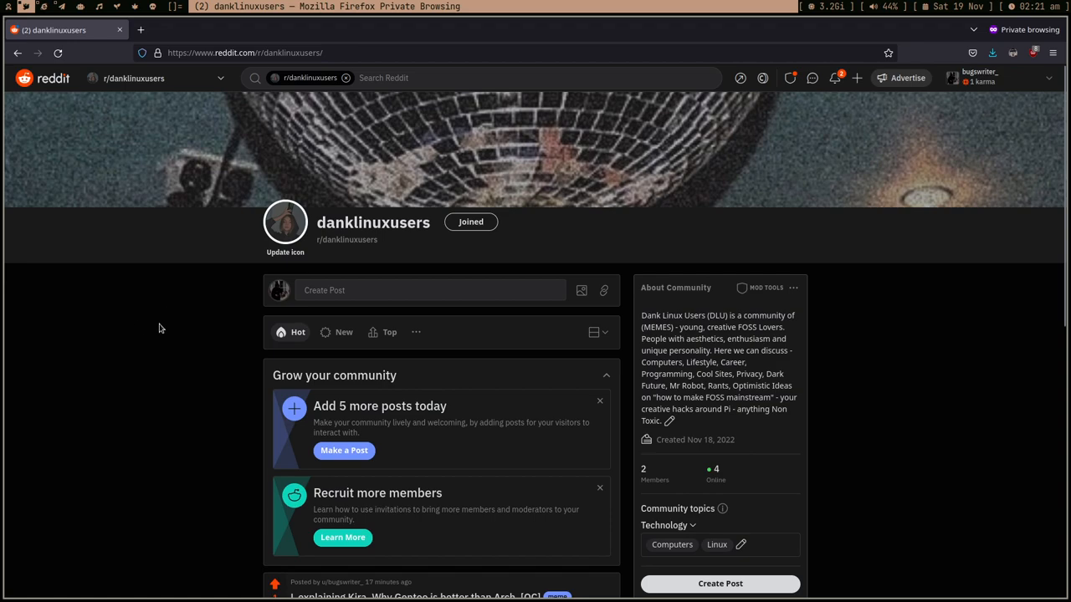
{"action": "mouse_move", "coordinate": [107, 337]}
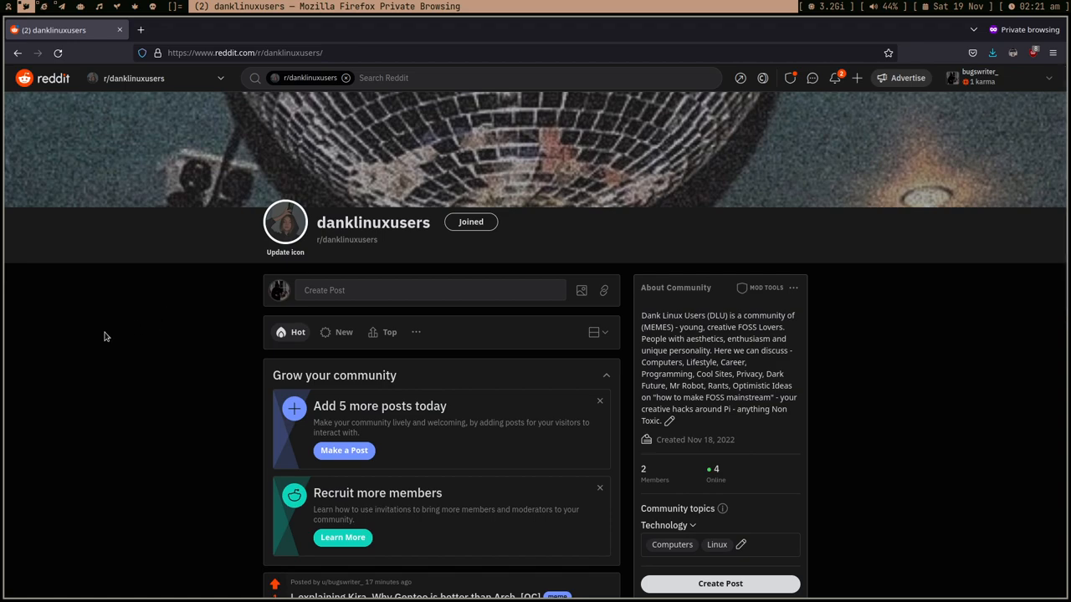
{"action": "mouse_move", "coordinate": [84, 69]}
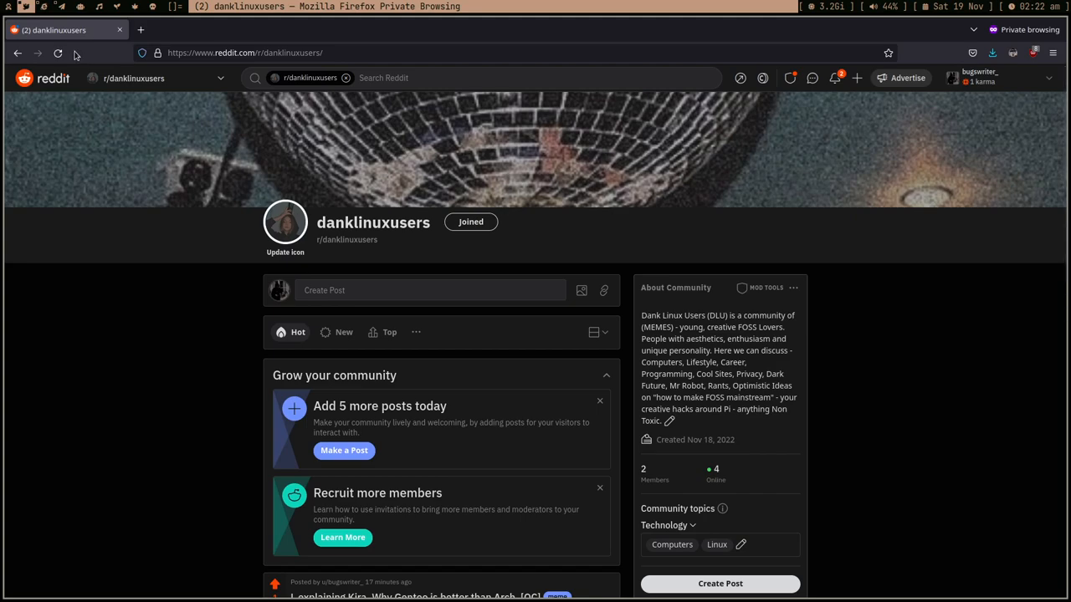
{"action": "scroll", "scroll_direction": "down", "scroll_amount": 3}
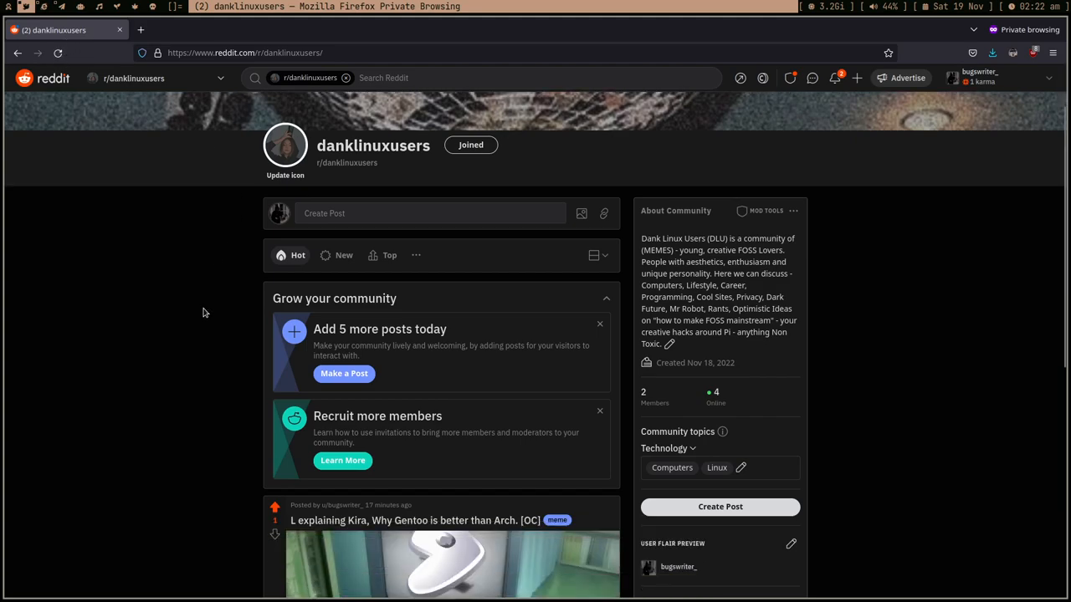
{"action": "scroll", "scroll_direction": "up", "scroll_amount": 3}
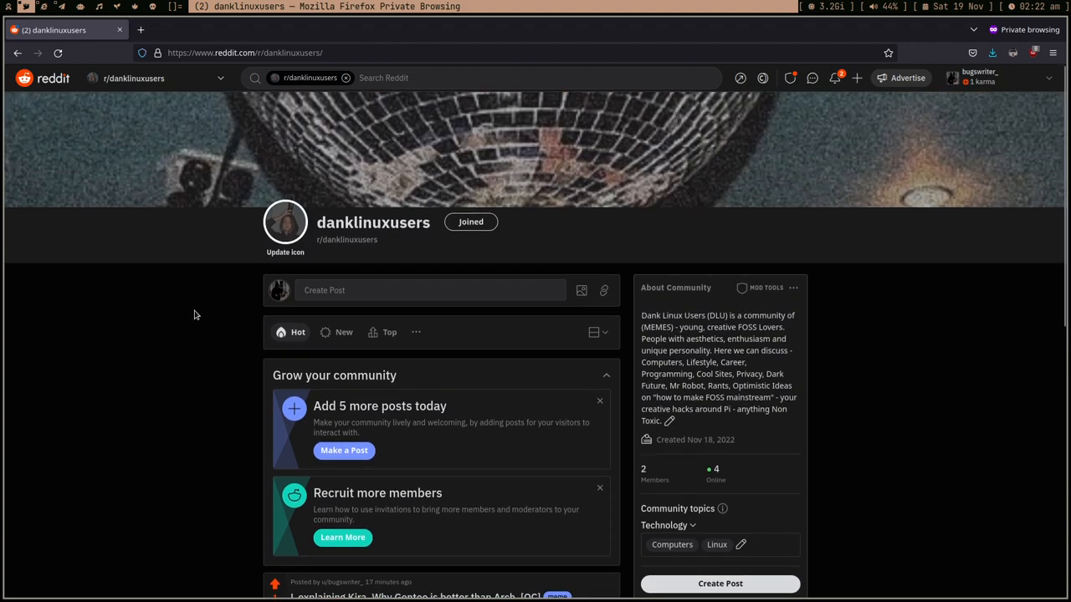
{"action": "mouse_move", "coordinate": [117, 229]}
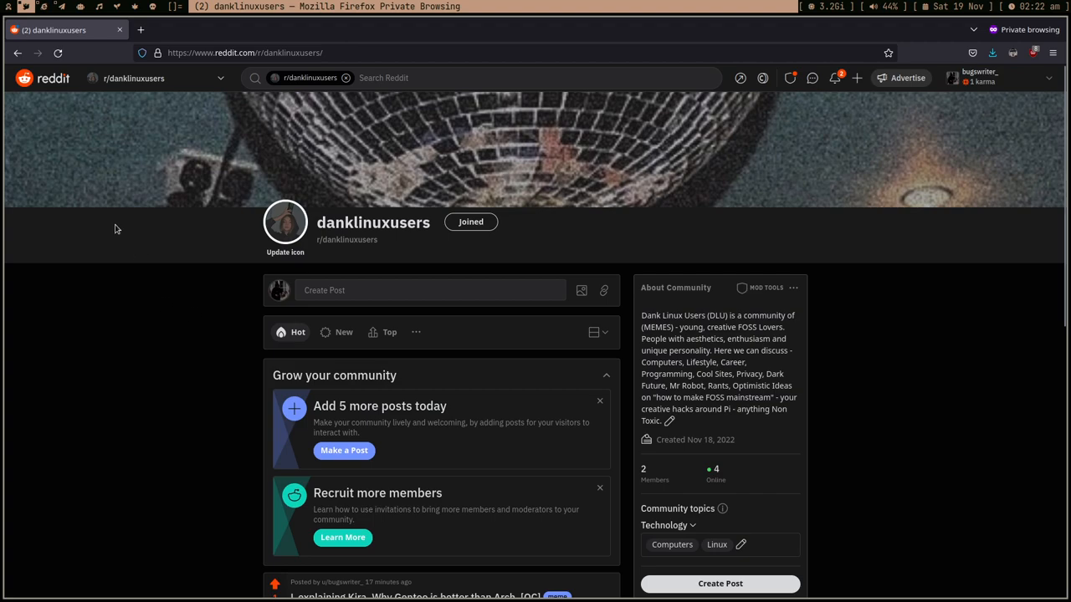
{"action": "mouse_move", "coordinate": [127, 285]}
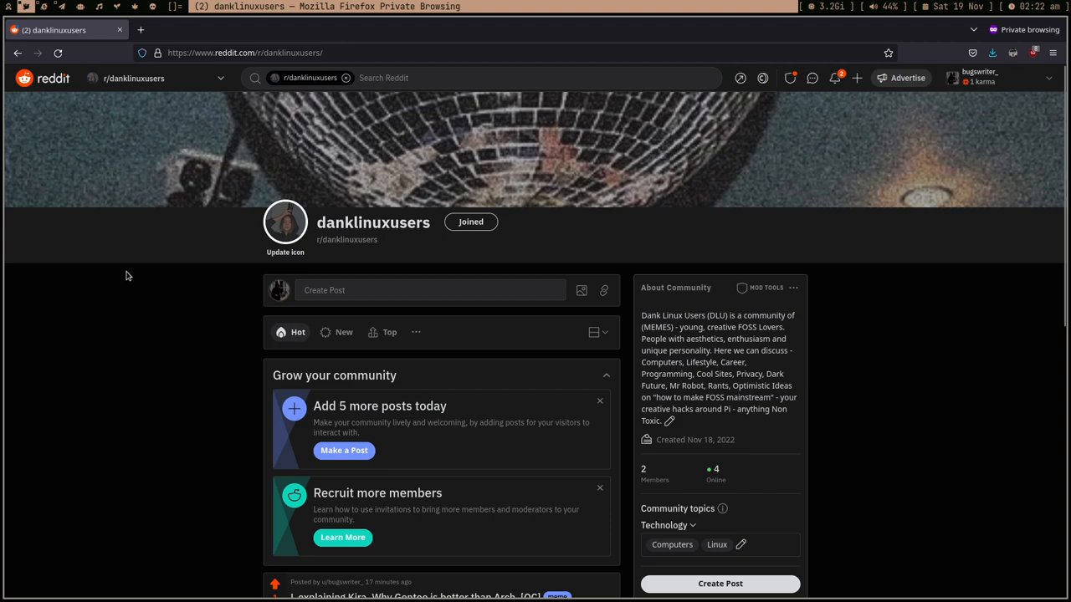
{"action": "mouse_move", "coordinate": [43, 8]}
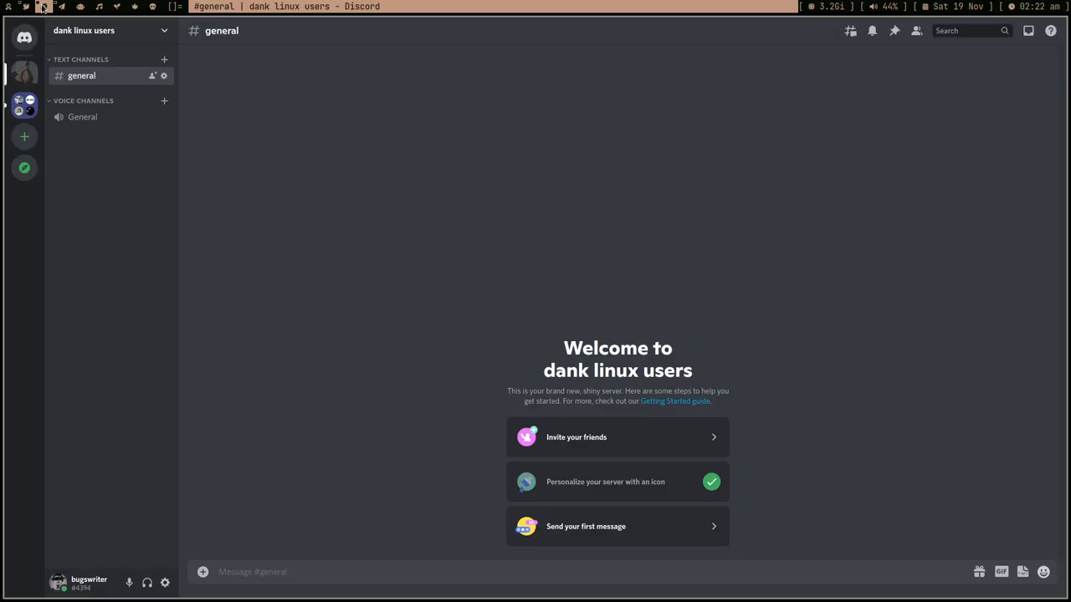
{"action": "mouse_move", "coordinate": [199, 288]}
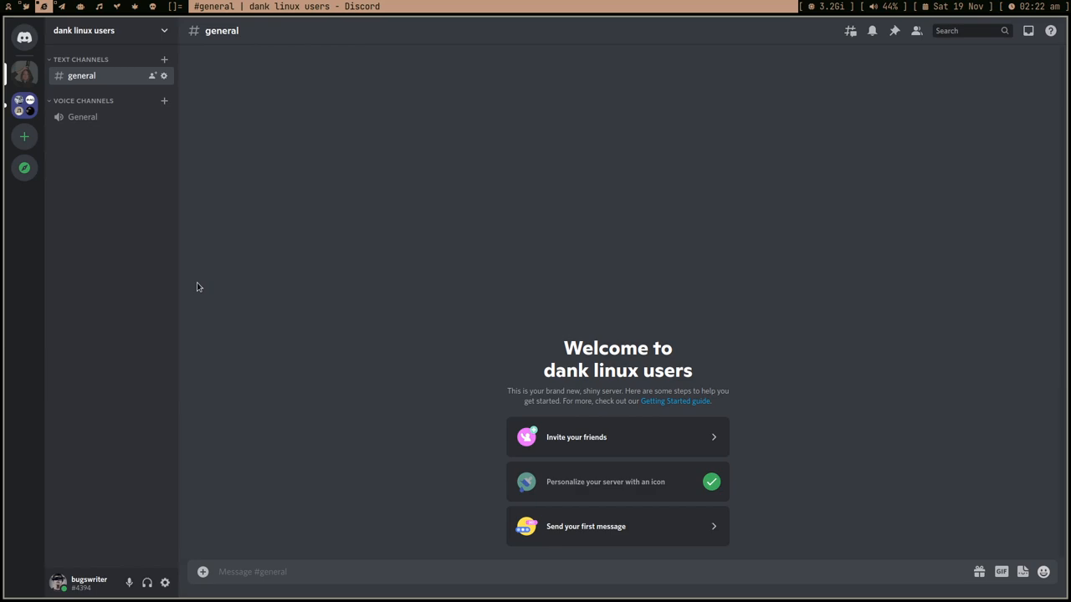
{"action": "mouse_move", "coordinate": [208, 278]}
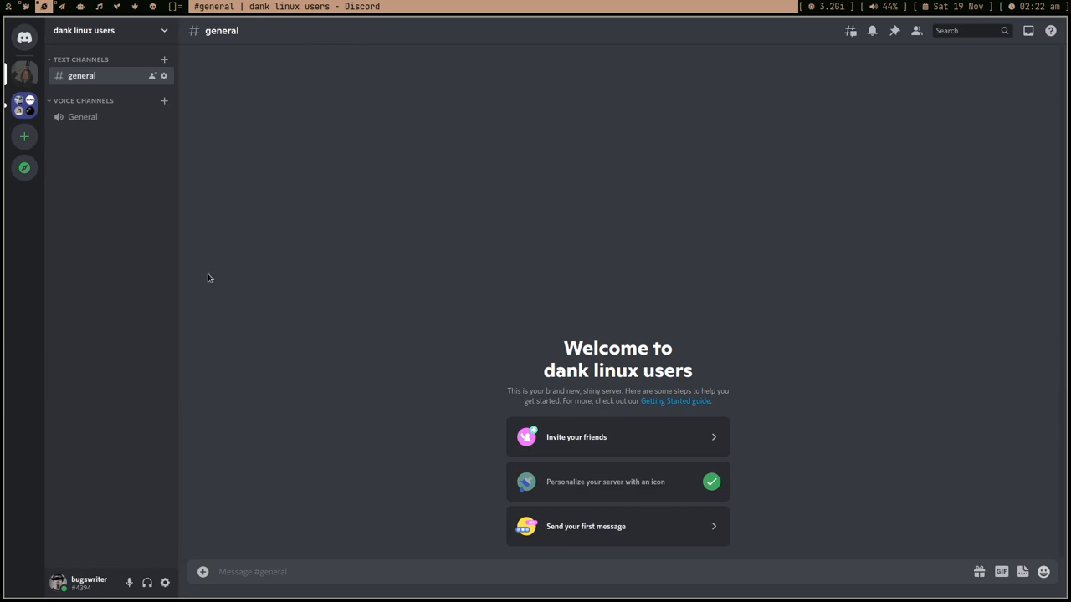
{"action": "mouse_move", "coordinate": [211, 288]}
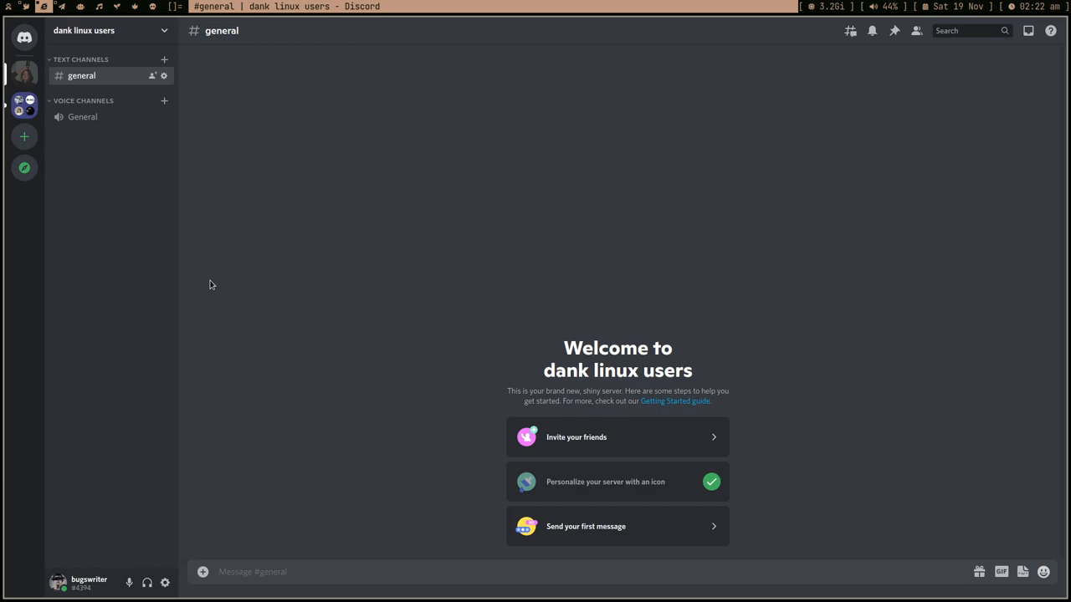
{"action": "mouse_move", "coordinate": [217, 290]}
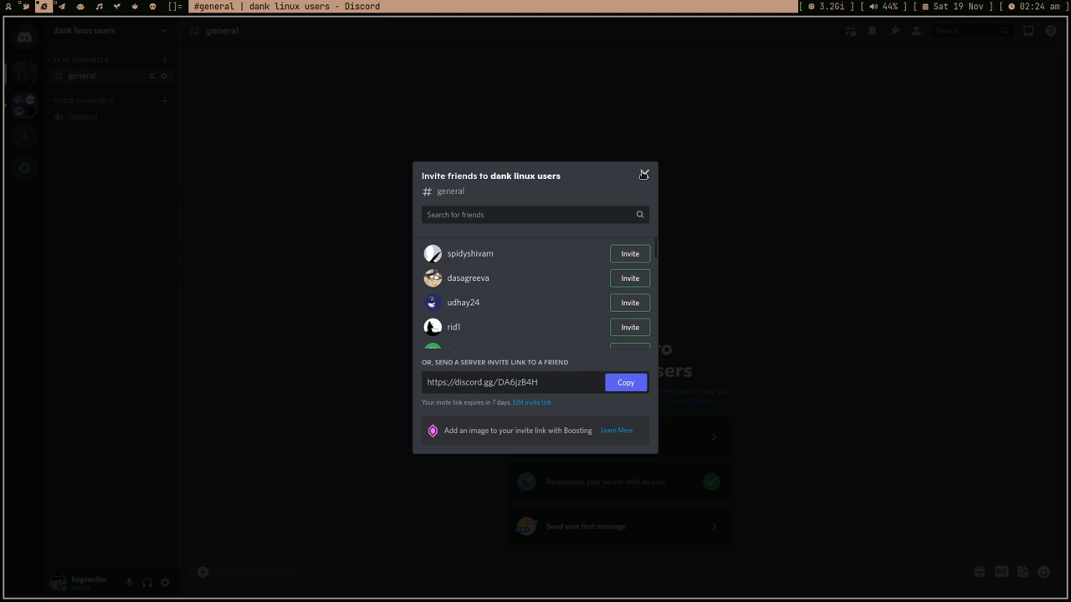
{"action": "mouse_move", "coordinate": [477, 394]}
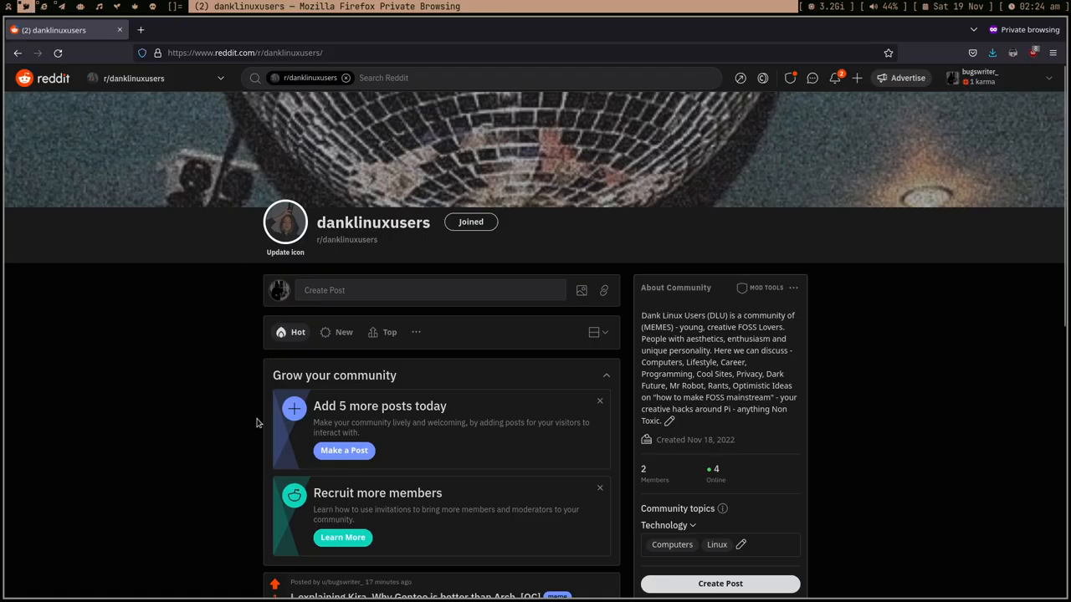
{"action": "scroll", "scroll_direction": "down", "scroll_amount": 3}
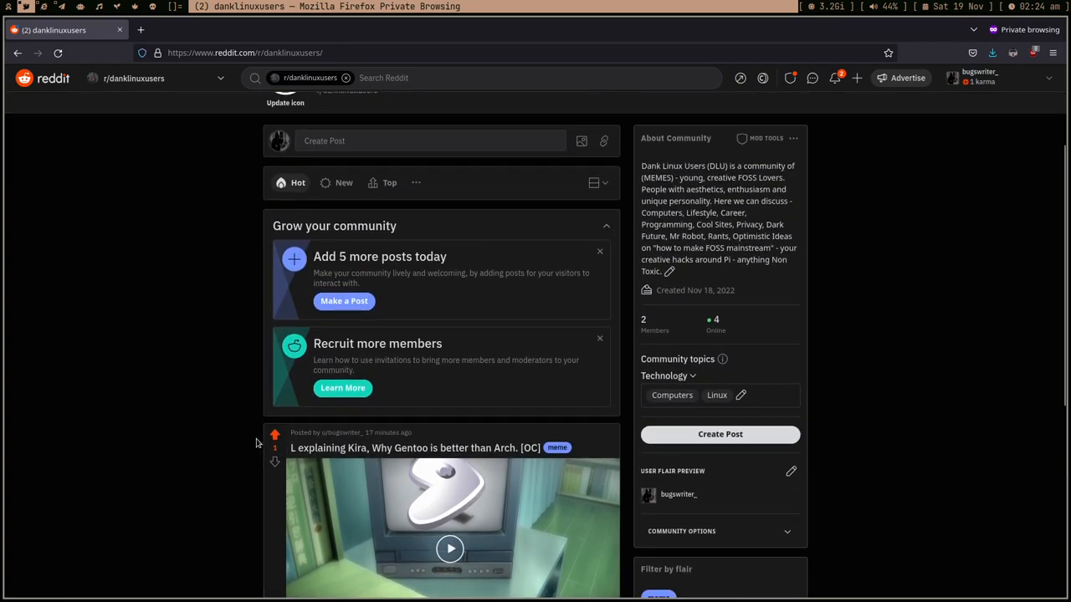
{"action": "scroll", "scroll_direction": "up", "scroll_amount": 3}
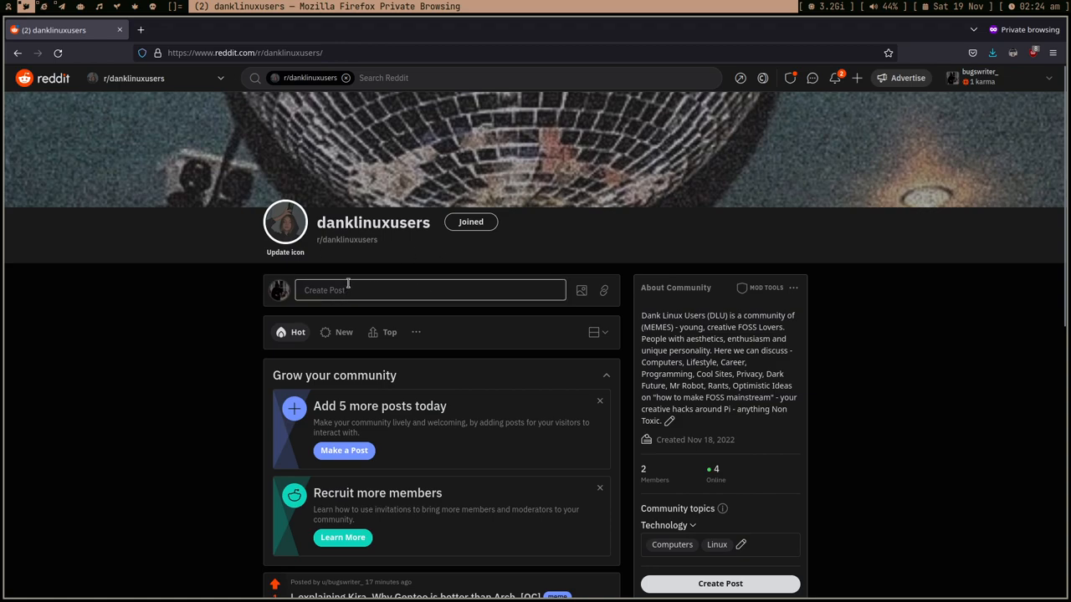
{"action": "mouse_move", "coordinate": [141, 97]}
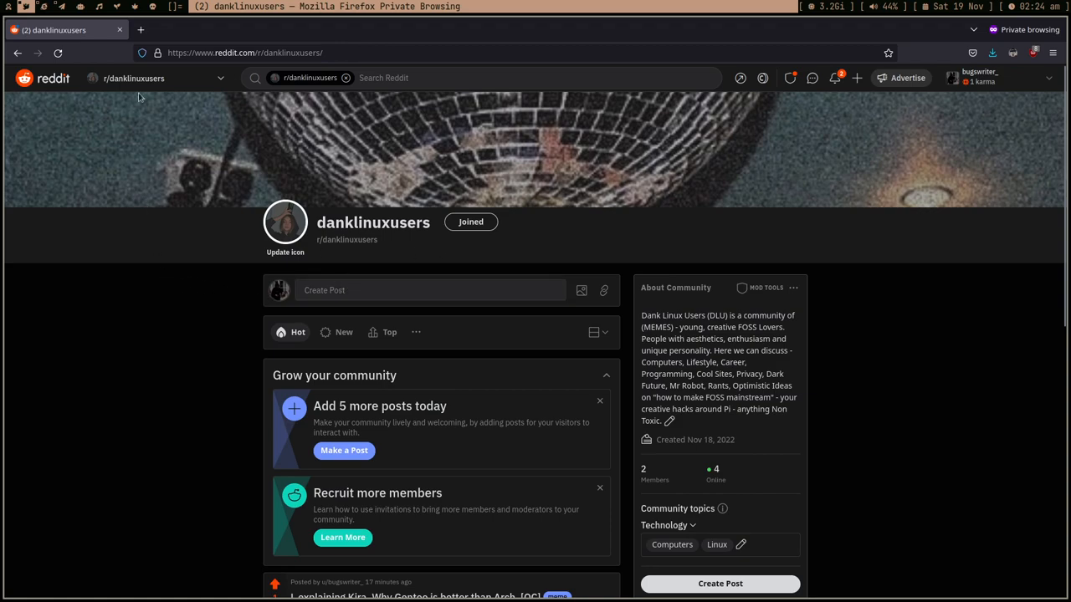